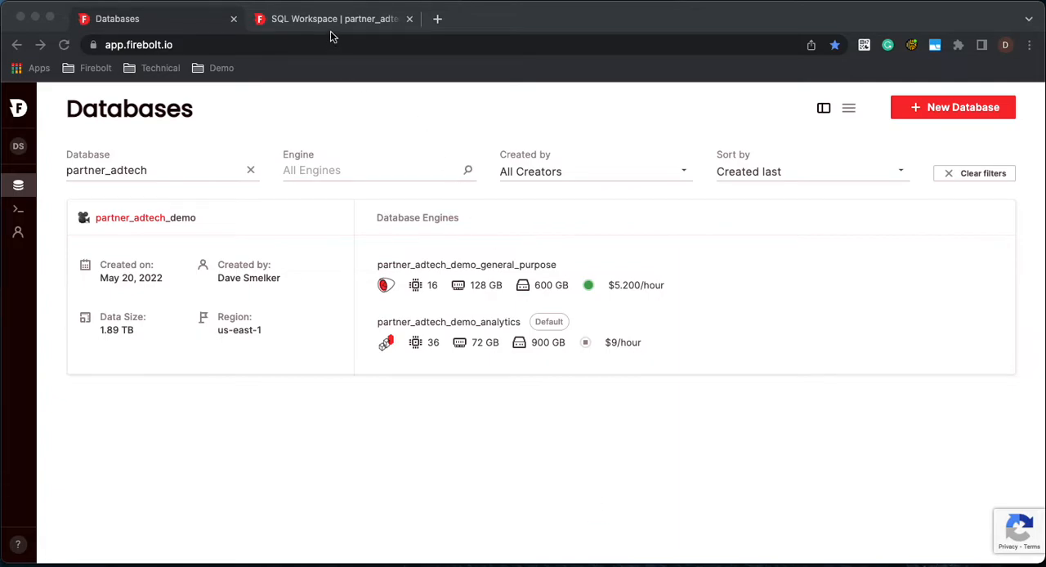
Switch to the SQL Workspace and open the Script 1 weekly clicks query
{"action": "left_click", "coordinate": [331, 18]}
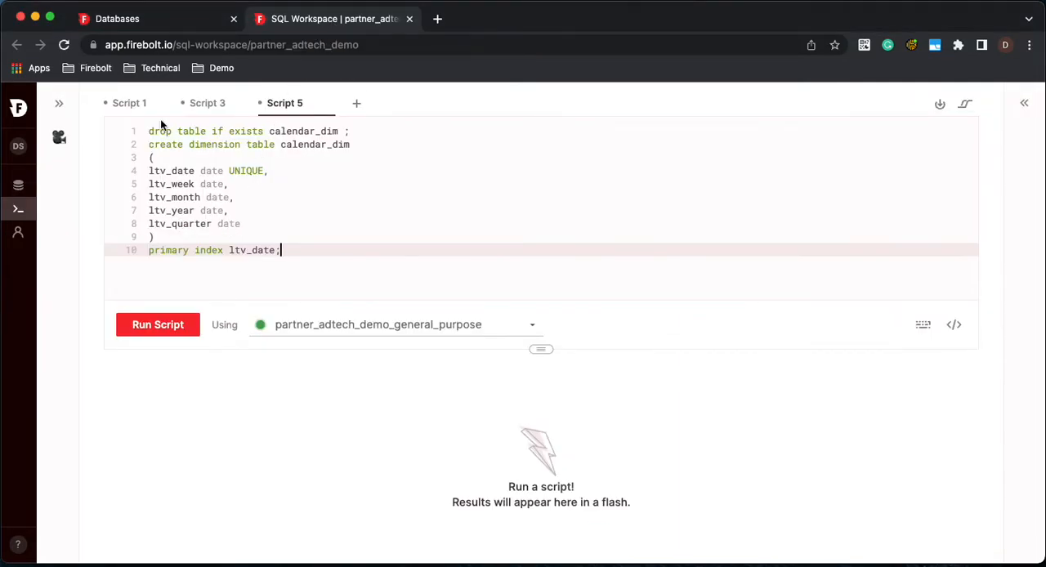
{"action": "left_click", "coordinate": [129, 103]}
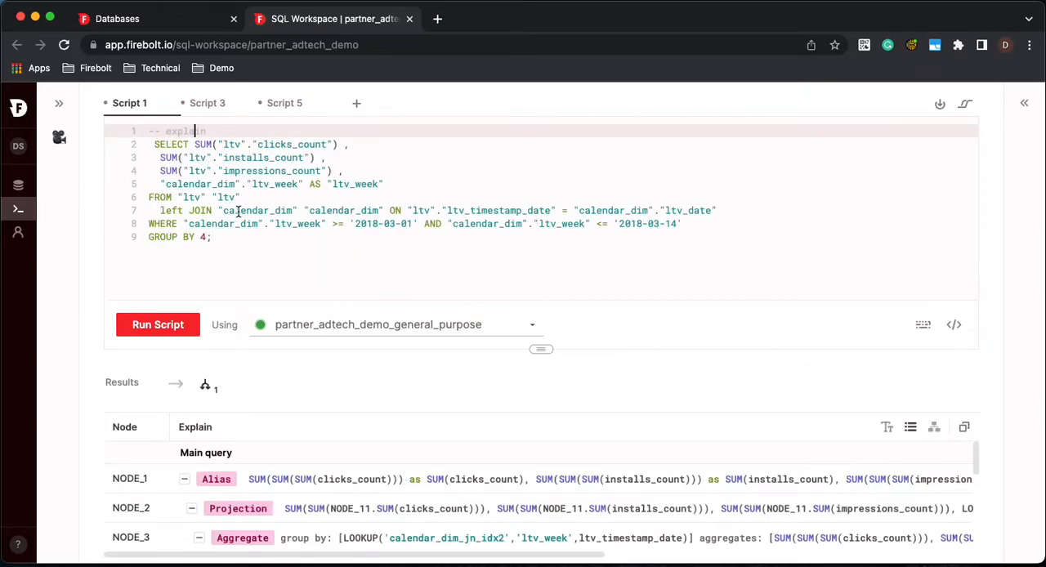
Run the weekly totals query, returning sums for weeks 2018-03-04 and 2018-03-11
{"action": "left_click", "coordinate": [156, 324]}
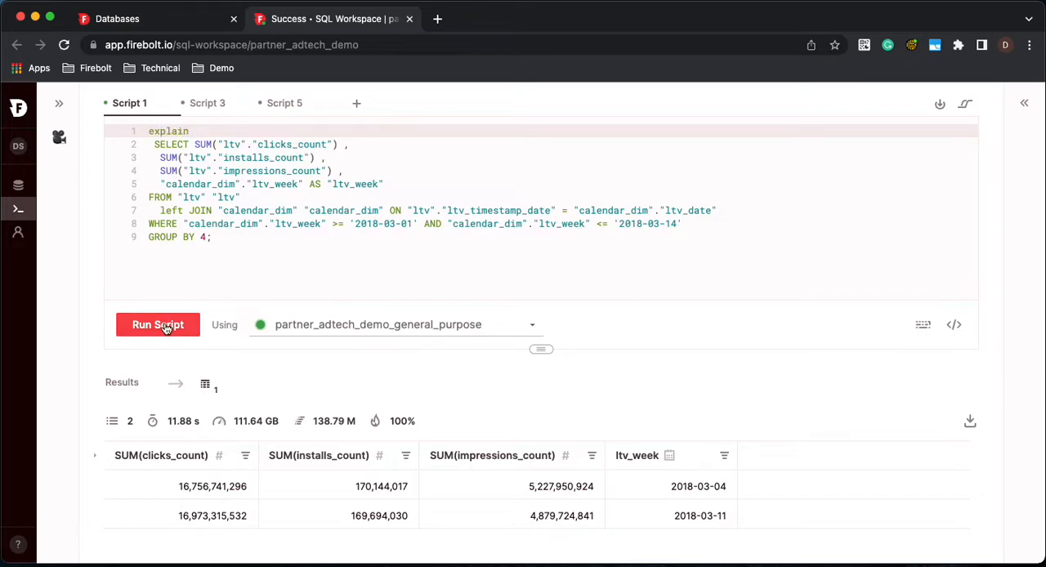
Run the explain plan, scroll its calendar_dim join nodes, then open the Script 5 table definition
{"action": "left_click", "coordinate": [157, 325]}
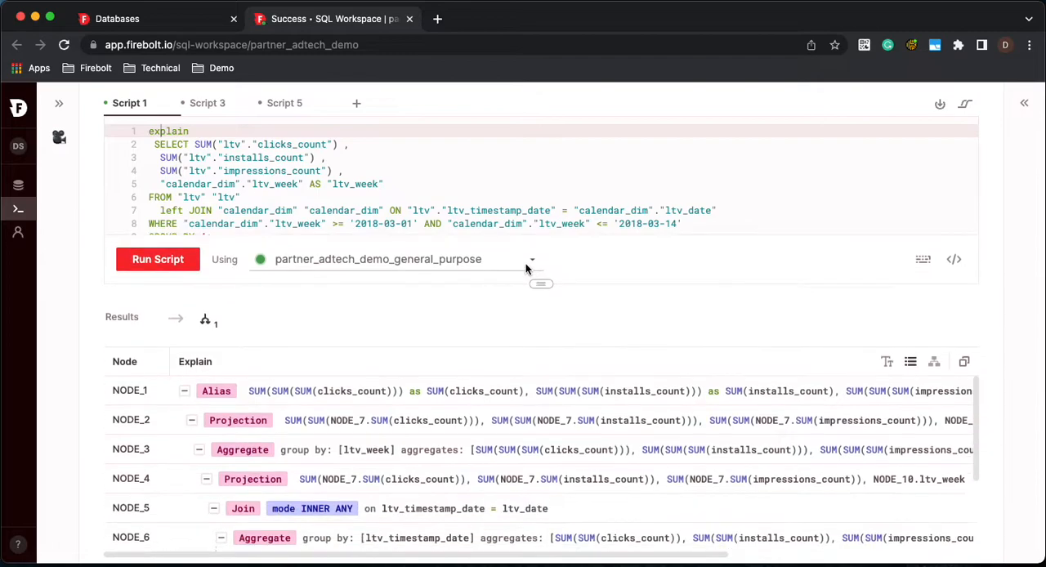
{"action": "scroll", "scroll_direction": "down", "scroll_amount": 3}
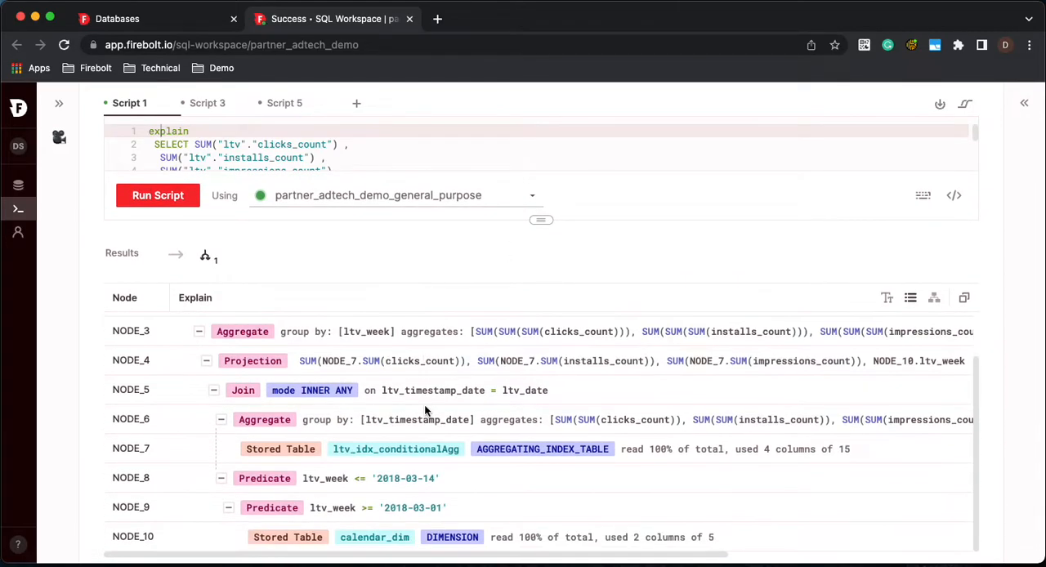
{"action": "mouse_move", "coordinate": [262, 433]}
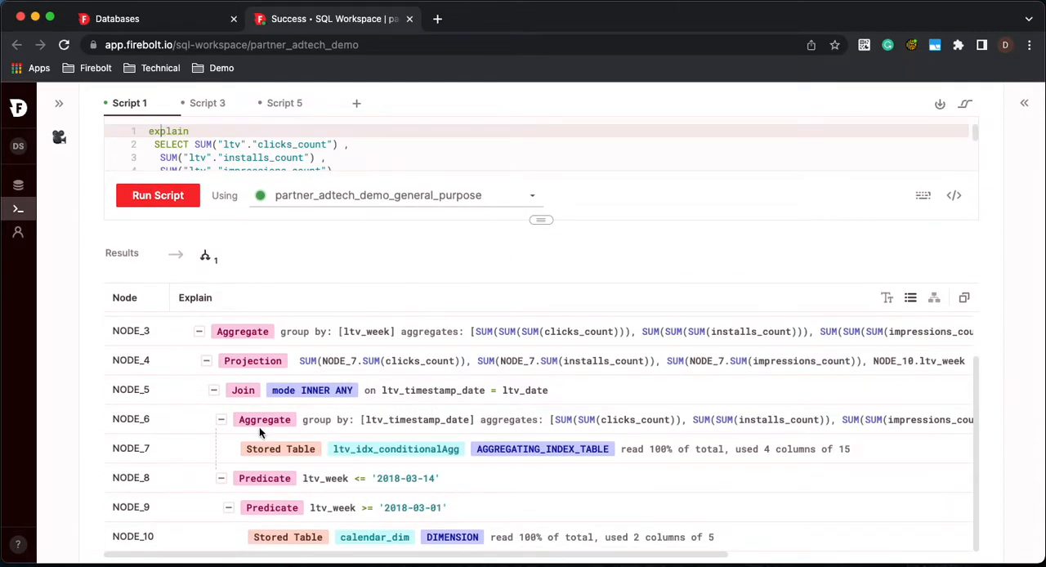
{"action": "mouse_move", "coordinate": [304, 390]}
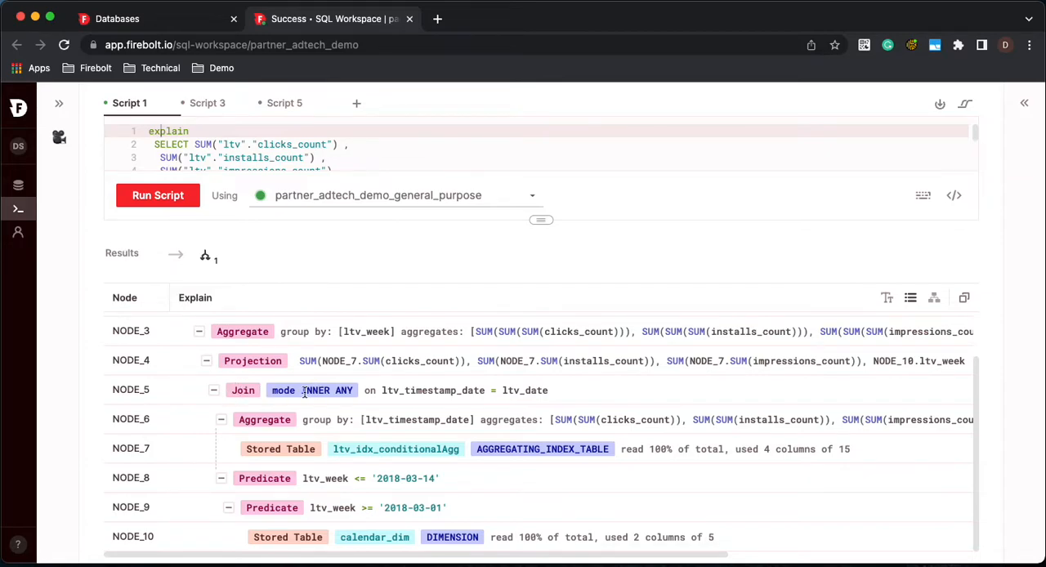
{"action": "mouse_move", "coordinate": [353, 429]}
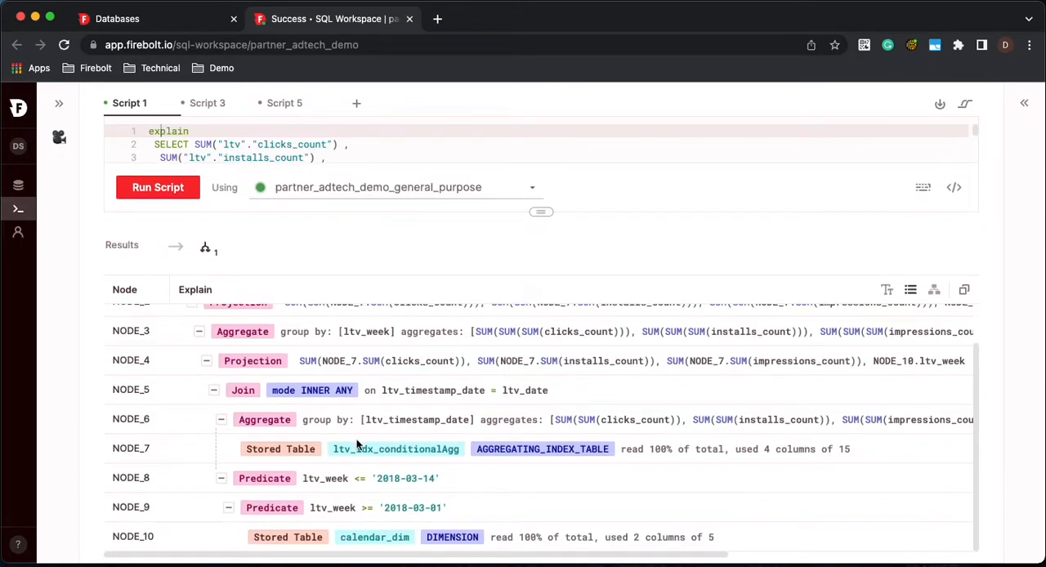
{"action": "mouse_move", "coordinate": [338, 466]}
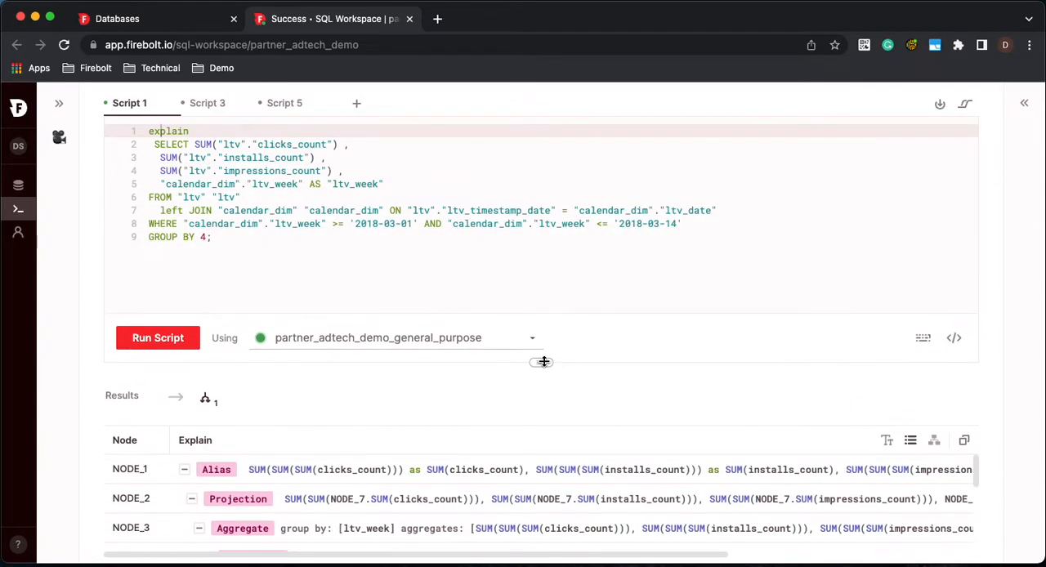
{"action": "left_click", "coordinate": [285, 103]}
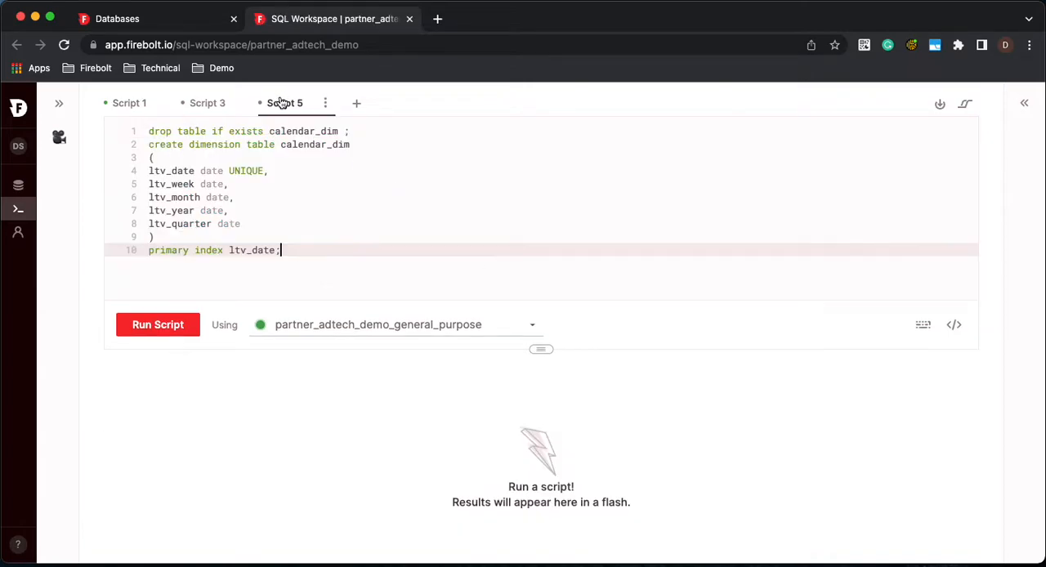
Review the calendar_dim CREATE DIMENSION TABLE script, then return to the Script 1 explain query
{"action": "left_click", "coordinate": [285, 102]}
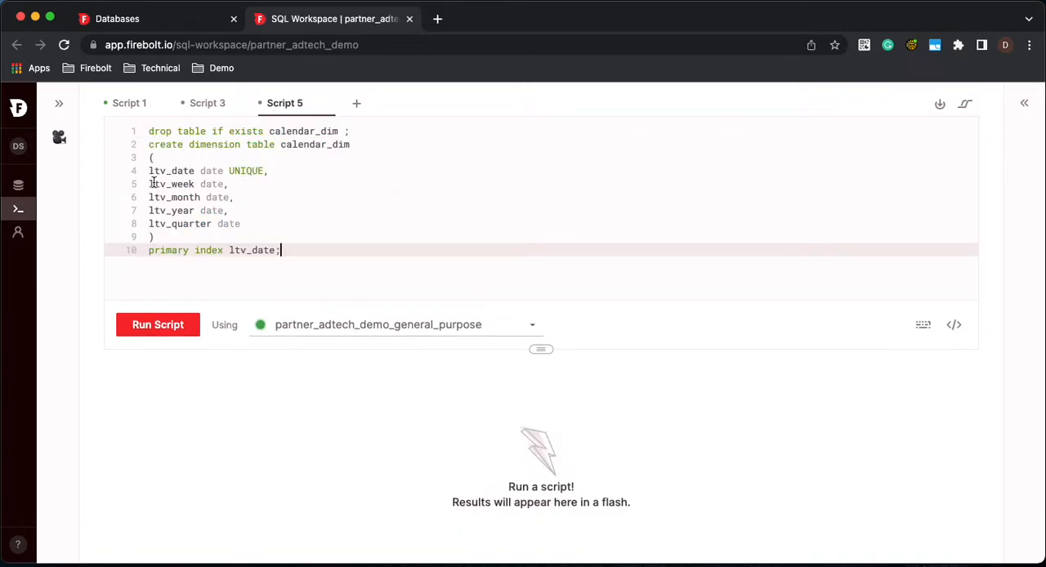
{"action": "mouse_move", "coordinate": [243, 196]}
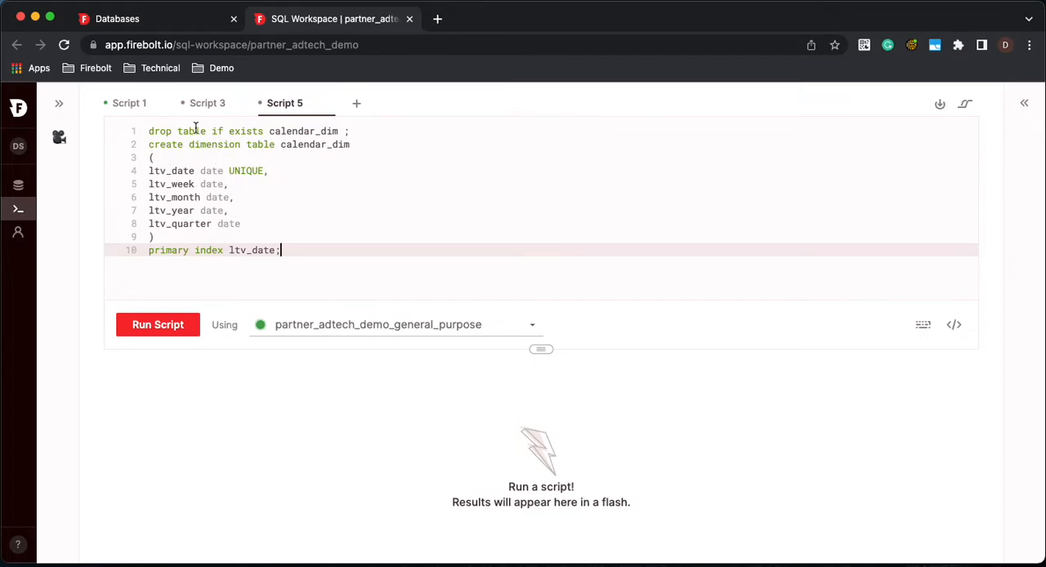
{"action": "left_click", "coordinate": [130, 102]}
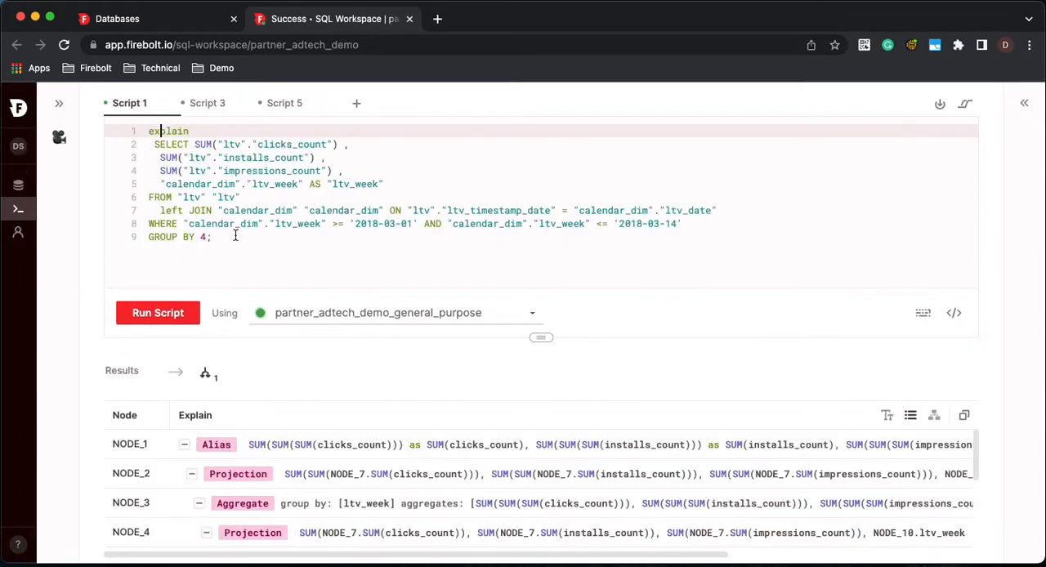
Highlight every use of ltv_week in the query, then open the Script 3 join index script
{"action": "left_click", "coordinate": [291, 223]}
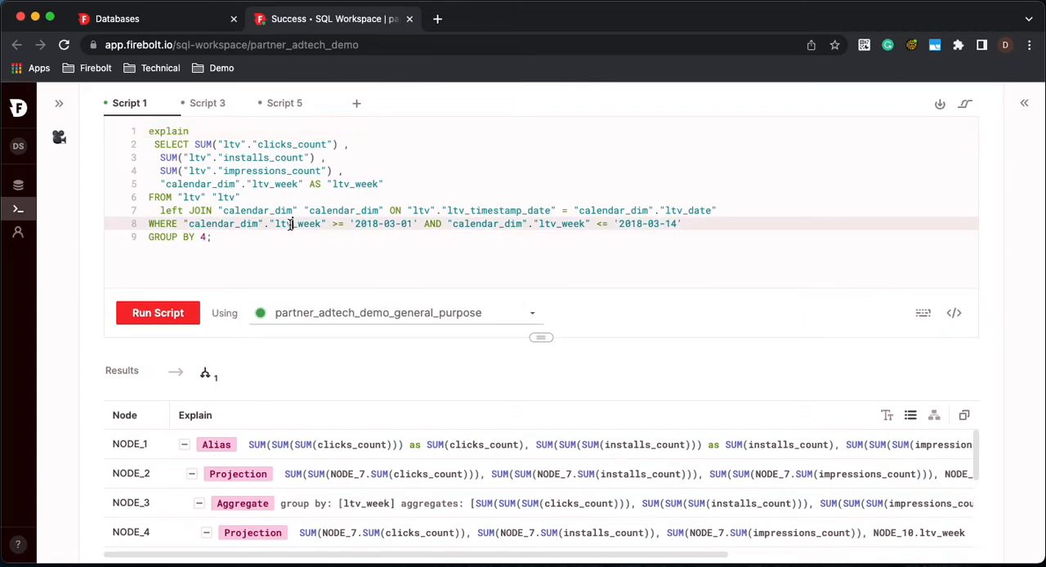
{"action": "double_click", "coordinate": [296, 223]}
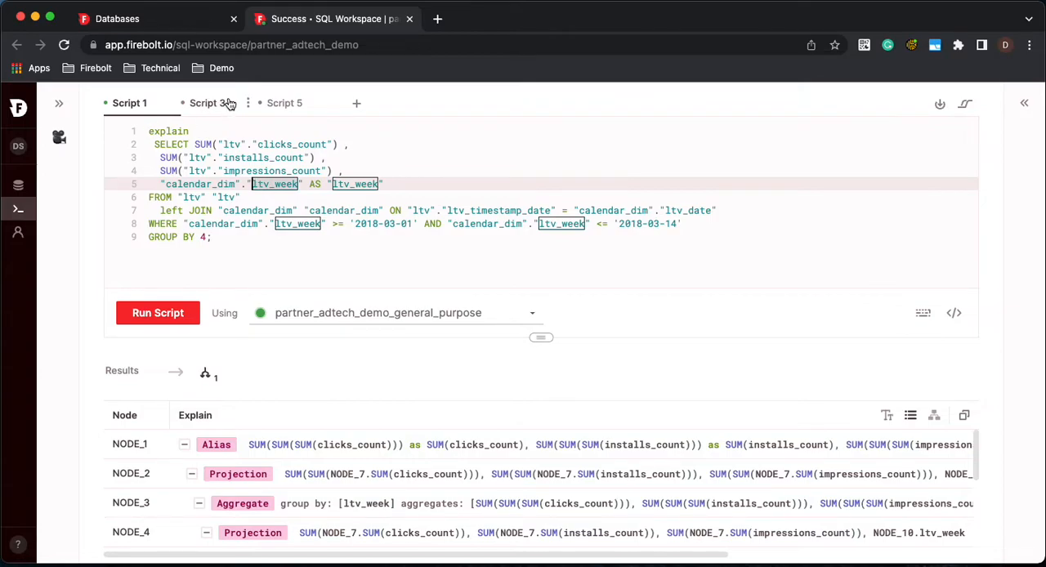
{"action": "left_click", "coordinate": [207, 102]}
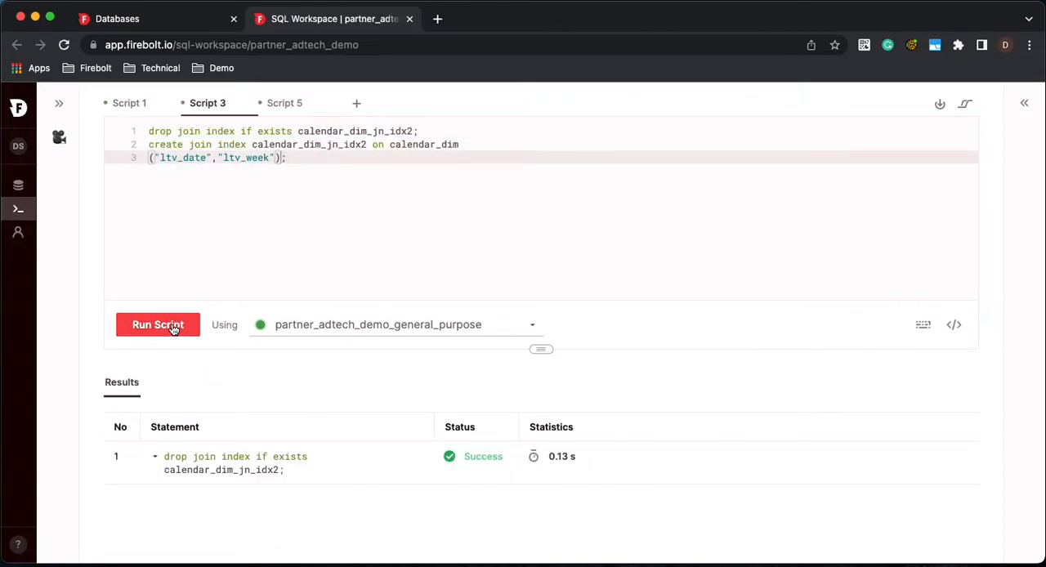
Drop and recreate join index calendar_dim_jn_idx2, then return to the Script 1 query
{"action": "left_click", "coordinate": [158, 325]}
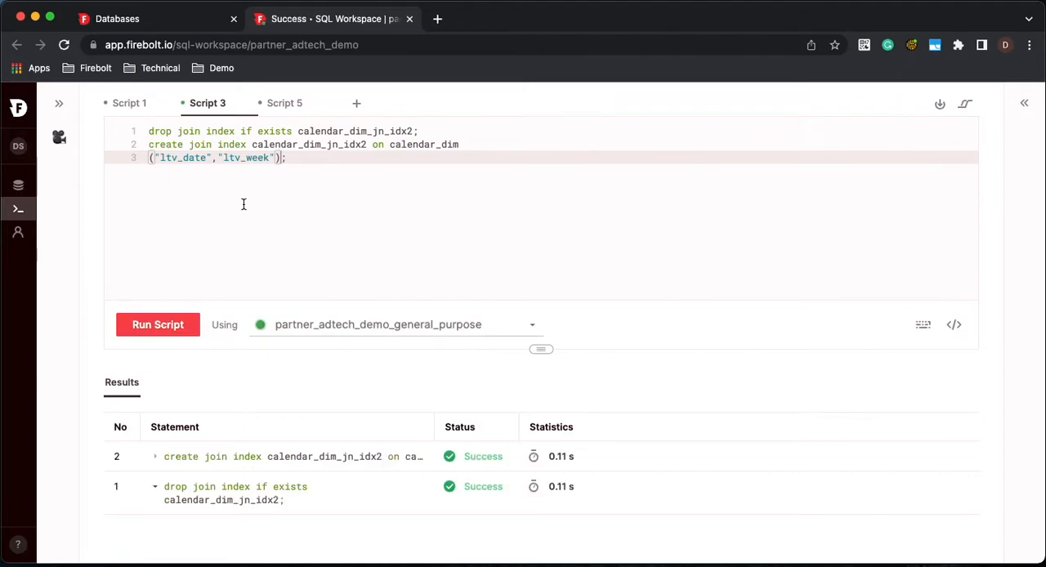
{"action": "mouse_move", "coordinate": [235, 154]}
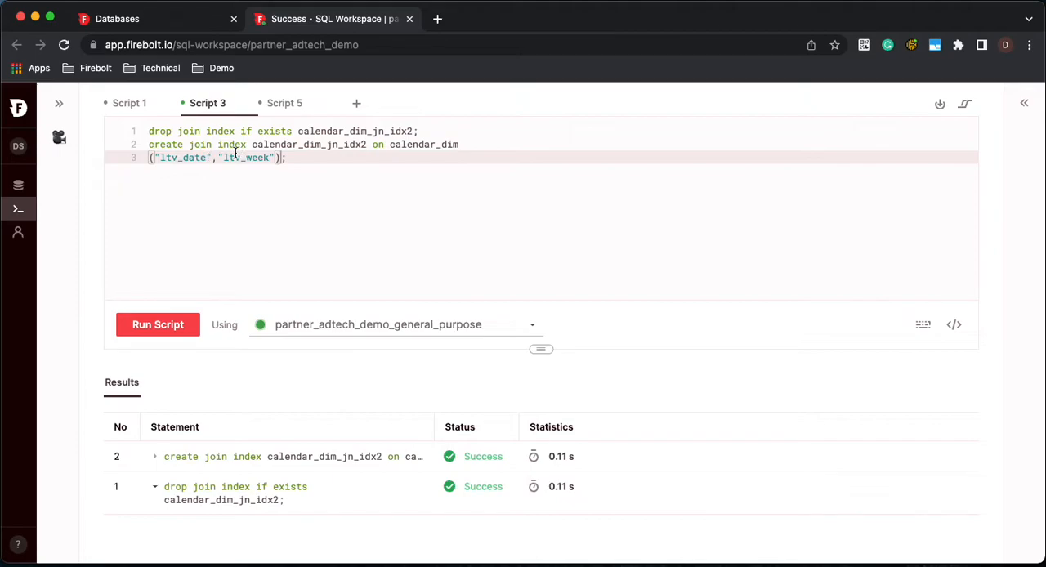
{"action": "left_click", "coordinate": [128, 102]}
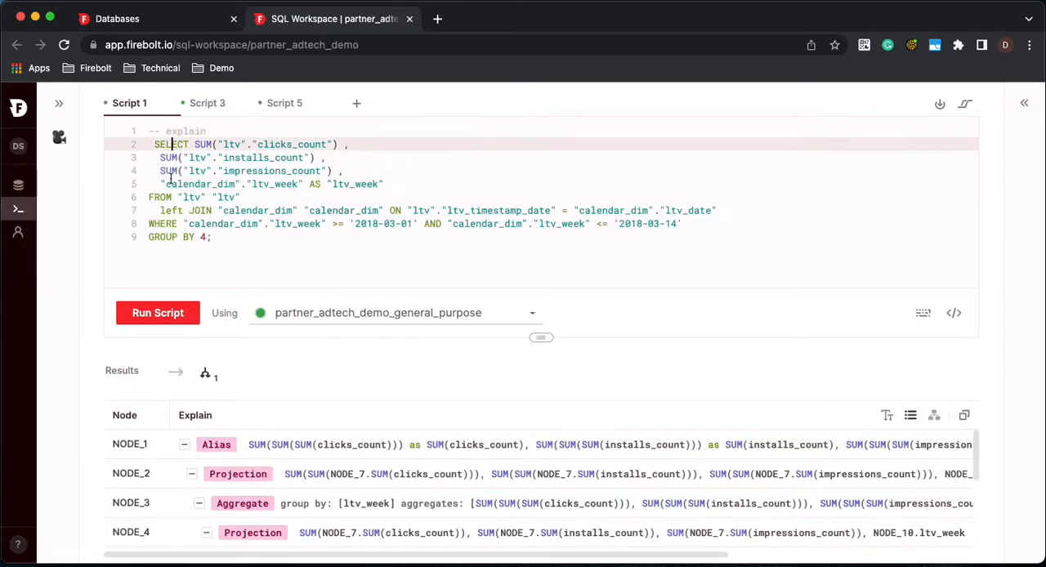
Uncomment explain on line 1 of the weekly totals query
{"action": "left_click", "coordinate": [158, 312]}
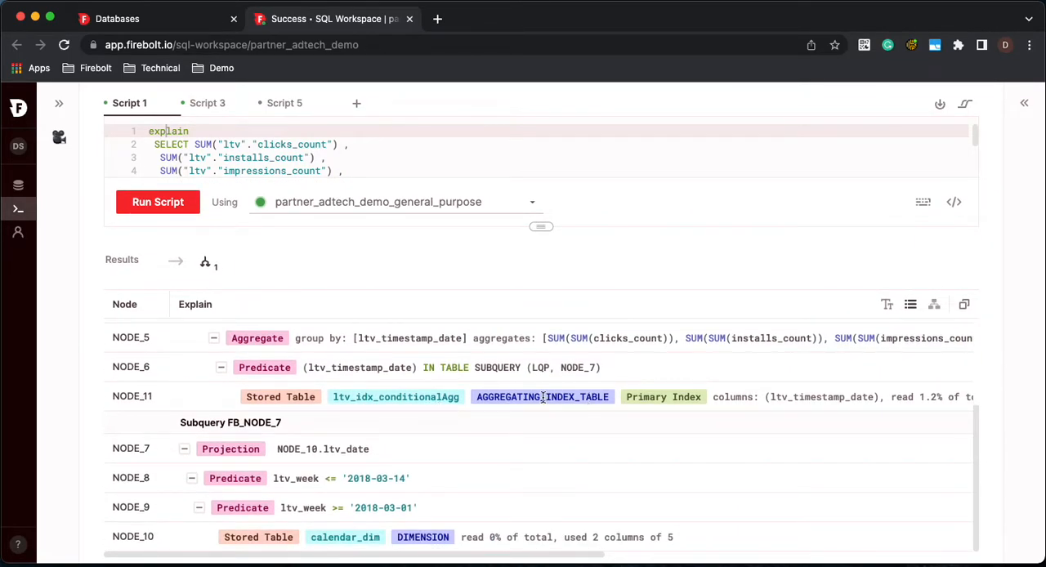
{"action": "mouse_move", "coordinate": [312, 423]}
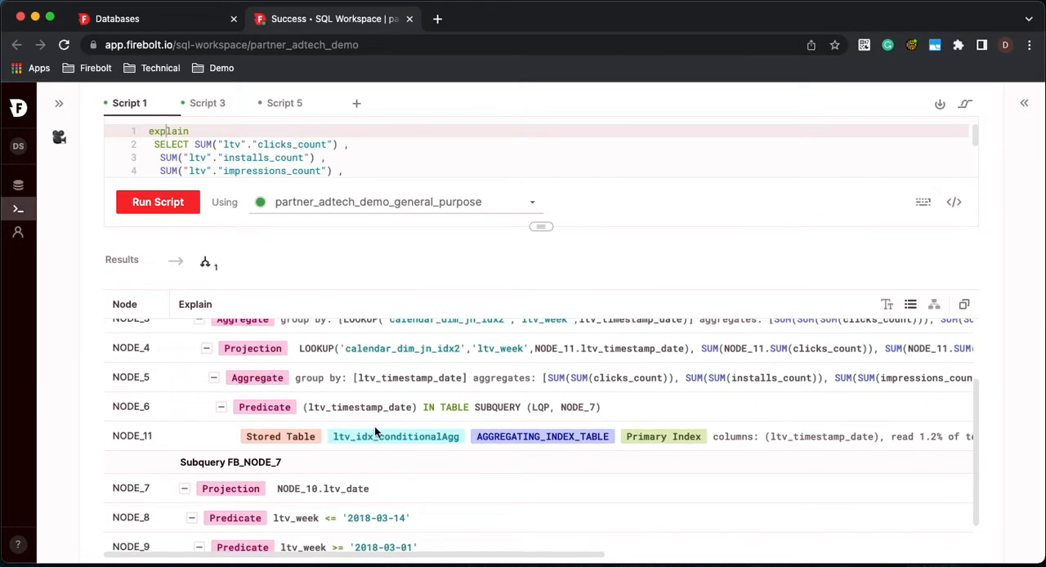
Scroll the explain results to the LOOKUP on calendar_dim_jn_idx2 and the subquery filter
{"action": "scroll", "scroll_direction": "down", "scroll_amount": 3}
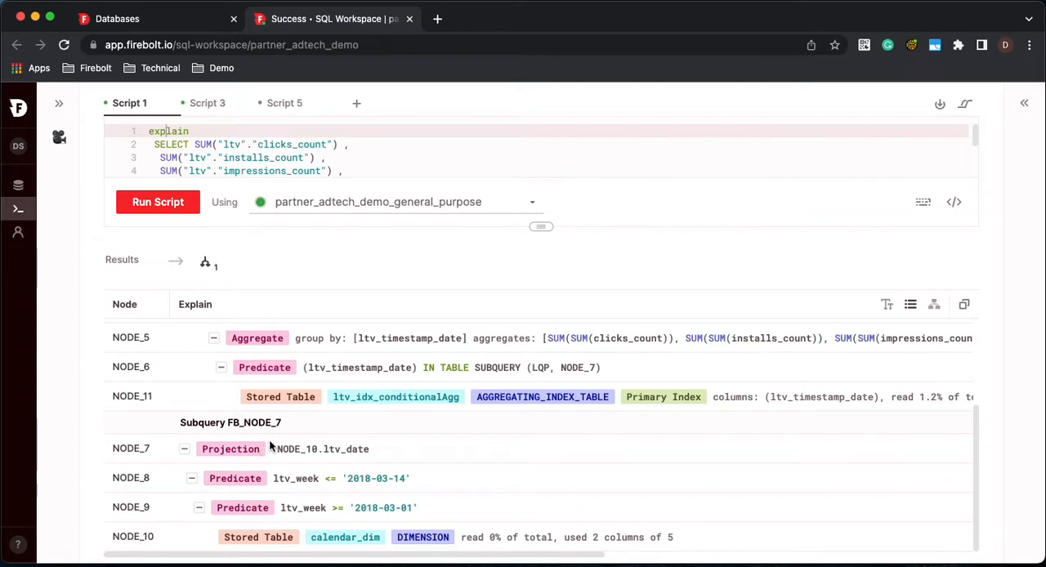
{"action": "mouse_move", "coordinate": [300, 473]}
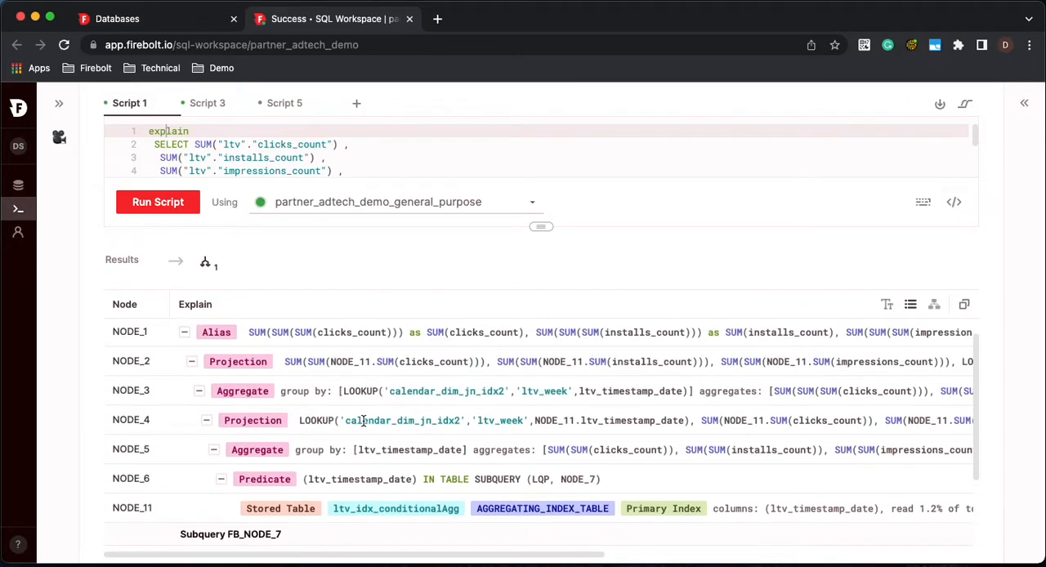
{"action": "mouse_move", "coordinate": [454, 358]}
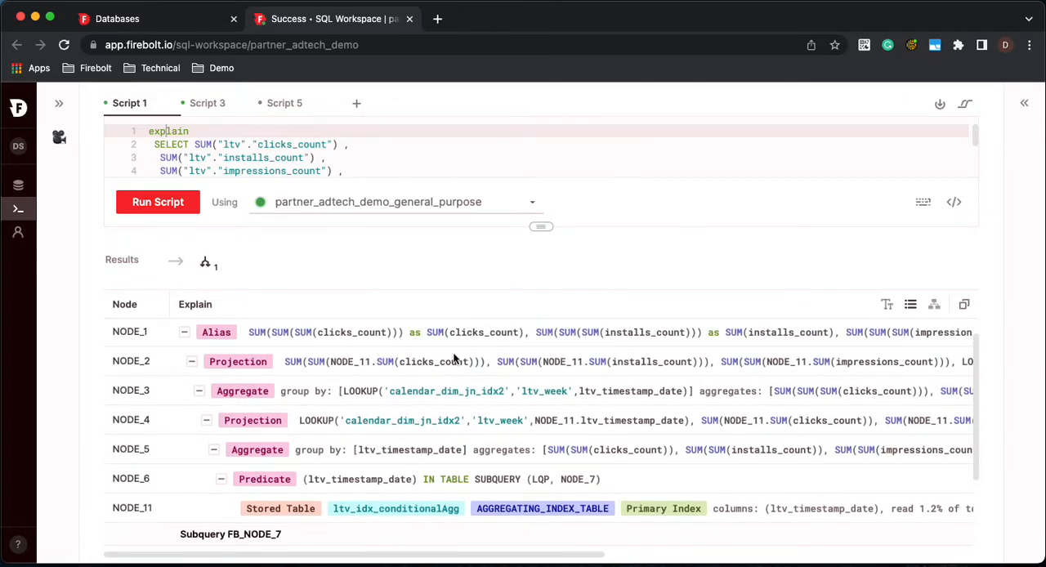
{"action": "mouse_move", "coordinate": [400, 420]}
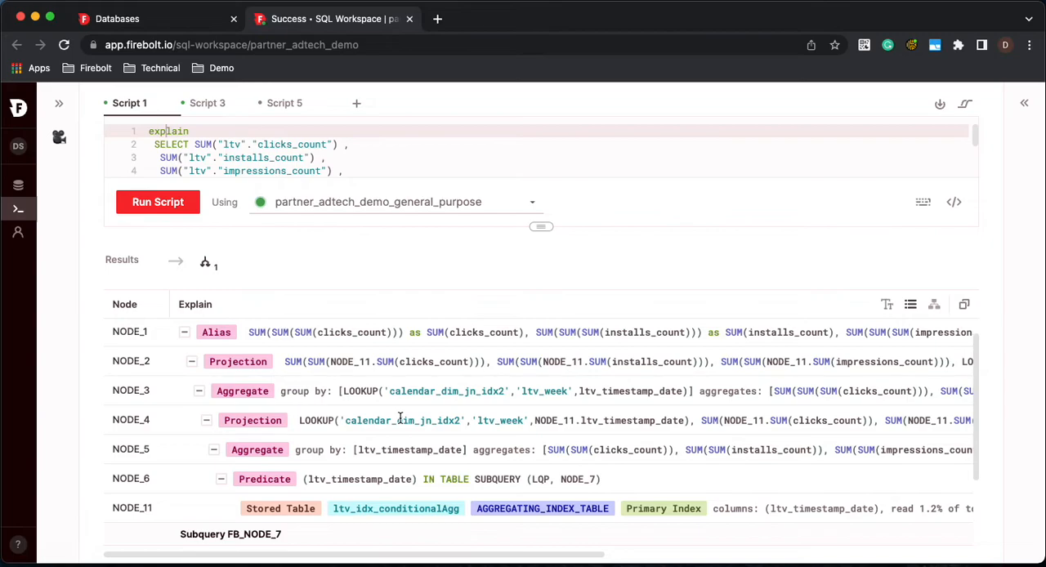
{"action": "mouse_move", "coordinate": [381, 391]}
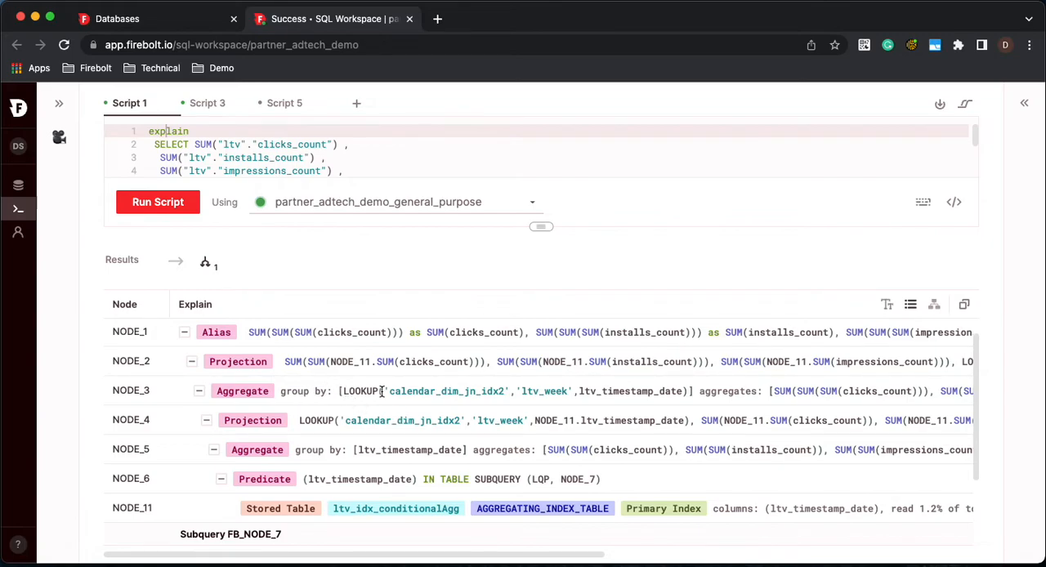
{"action": "mouse_move", "coordinate": [441, 392]}
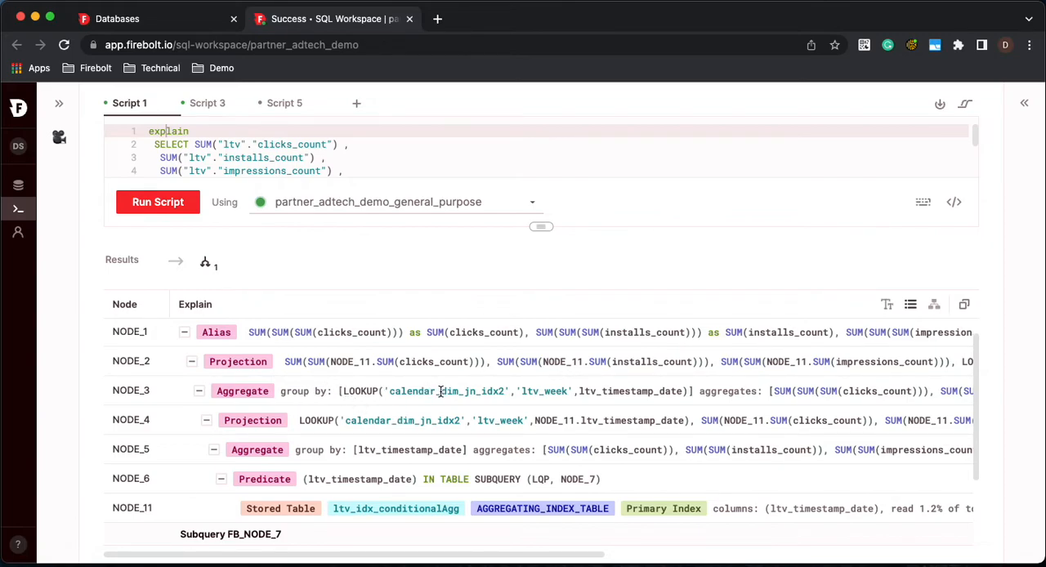
{"action": "double_click", "coordinate": [445, 391]}
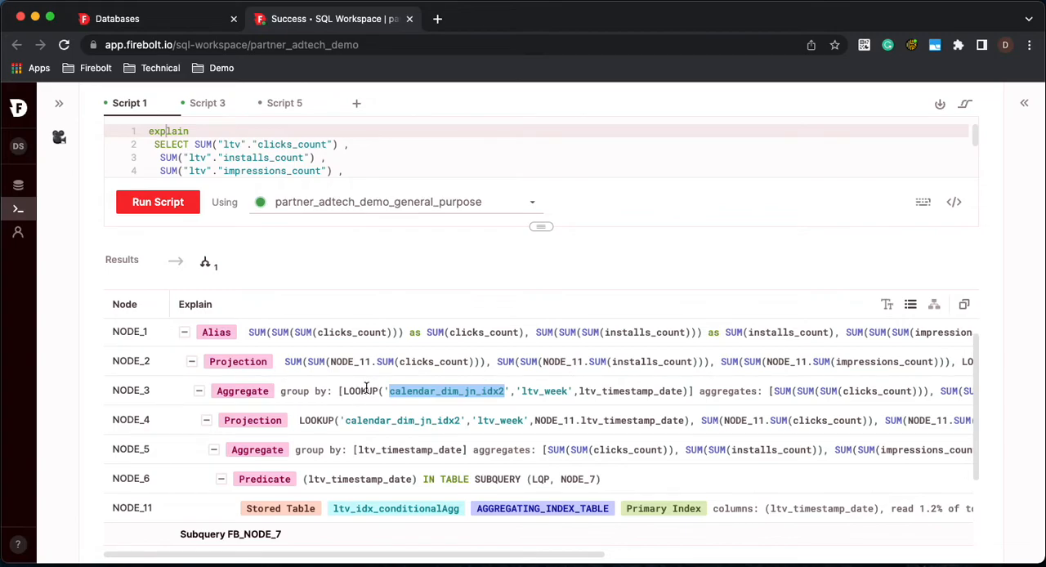